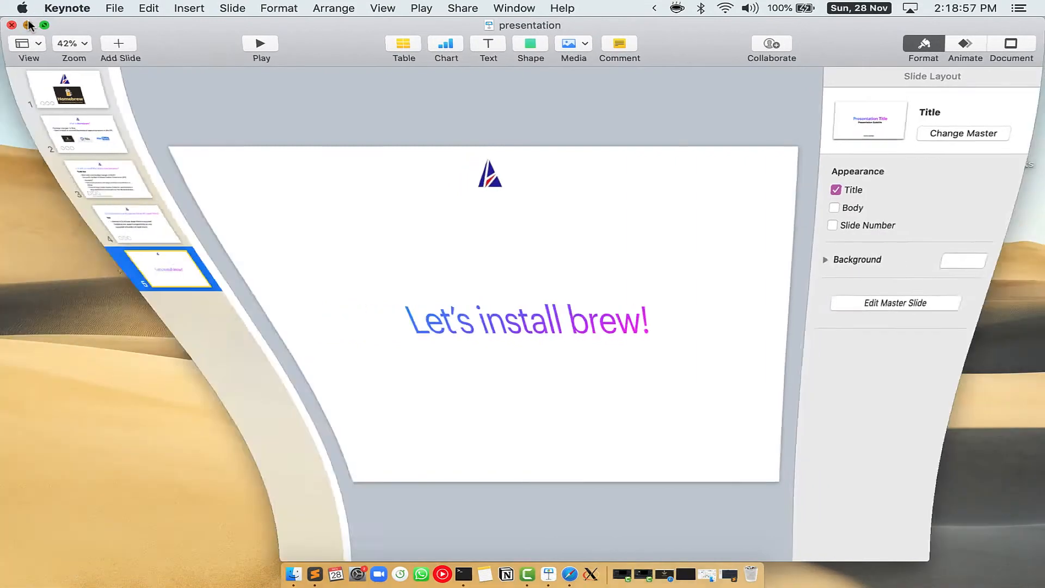
Quit Keynote and search Spotlight for 'Terminal'
{"action": "left_click", "coordinate": [12, 24]}
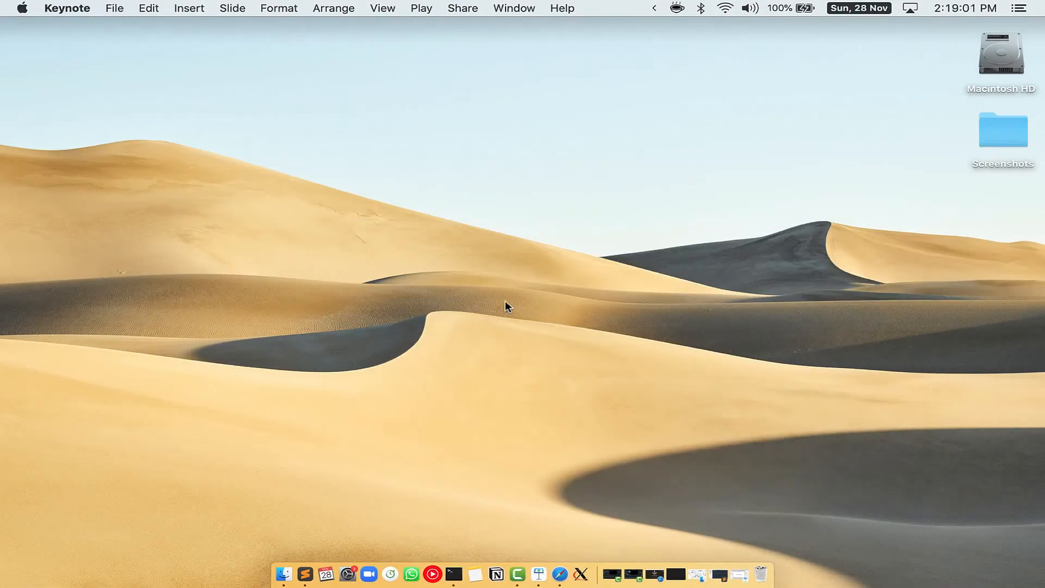
{"action": "key", "text": "cmd+space"}
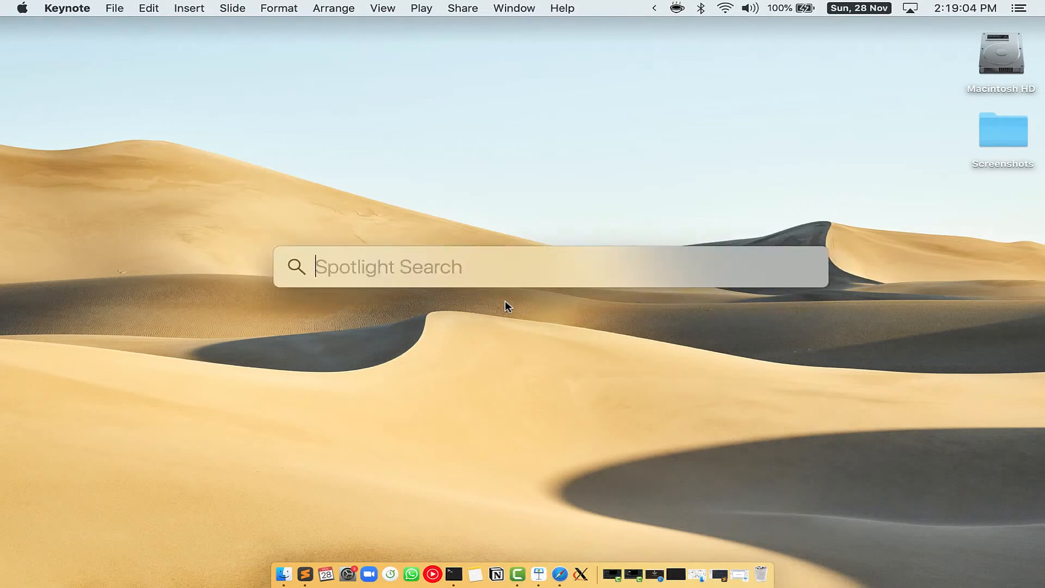
{"action": "mouse_move", "coordinate": [393, 248]}
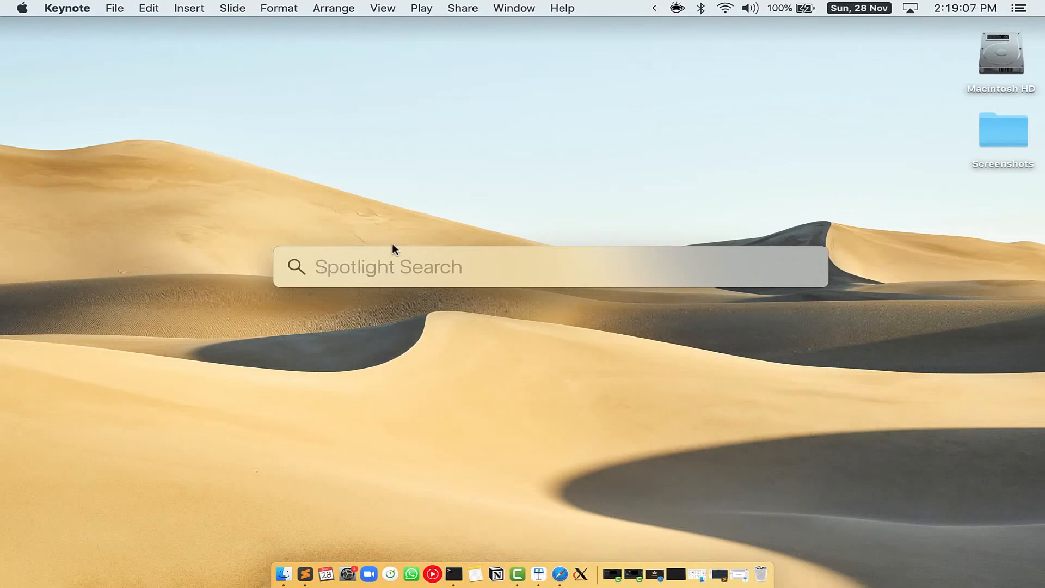
{"action": "mouse_move", "coordinate": [498, 270]}
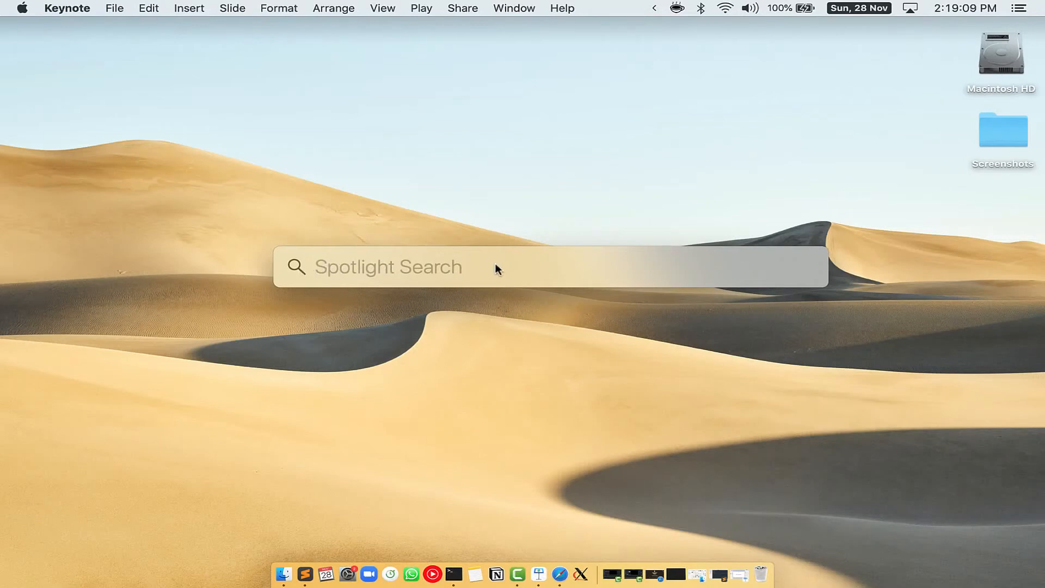
{"action": "type", "text": "Terminal"}
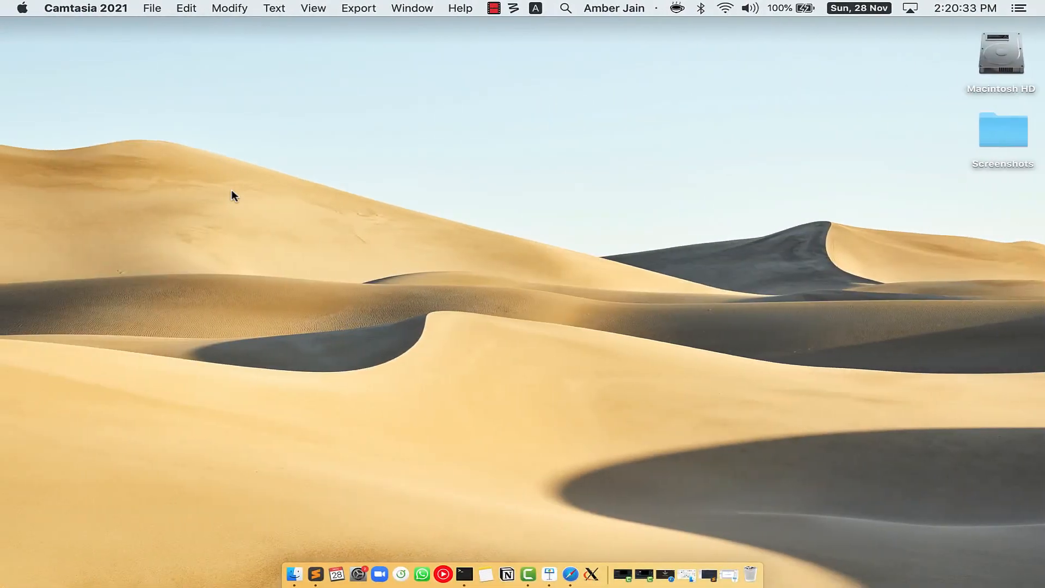
Load brew.sh in Safari and select the Homebrew install command for copying
{"action": "left_click", "coordinate": [578, 570]}
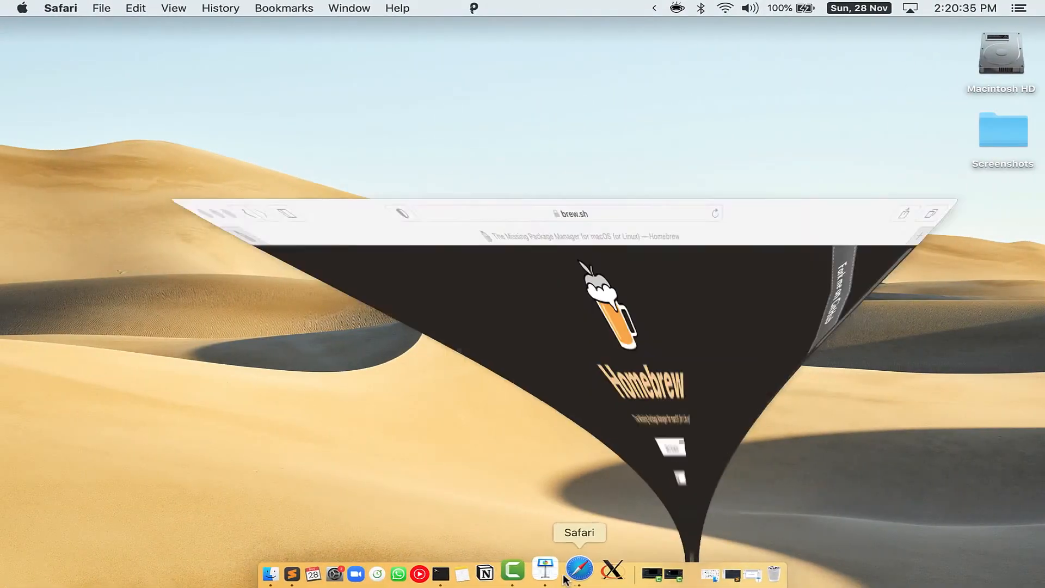
{"action": "left_click", "coordinate": [577, 570]}
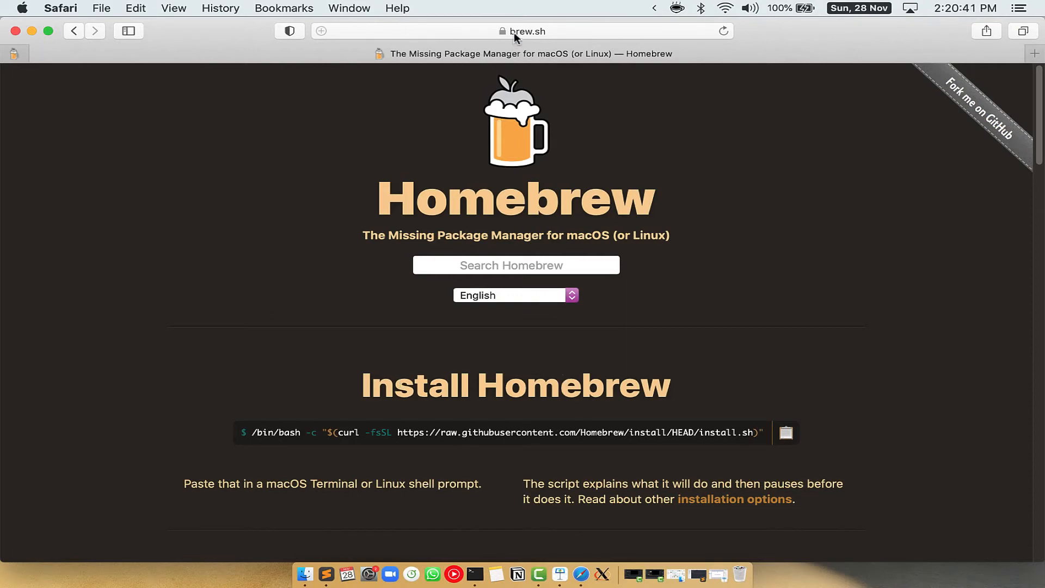
{"action": "left_click", "coordinate": [527, 31]}
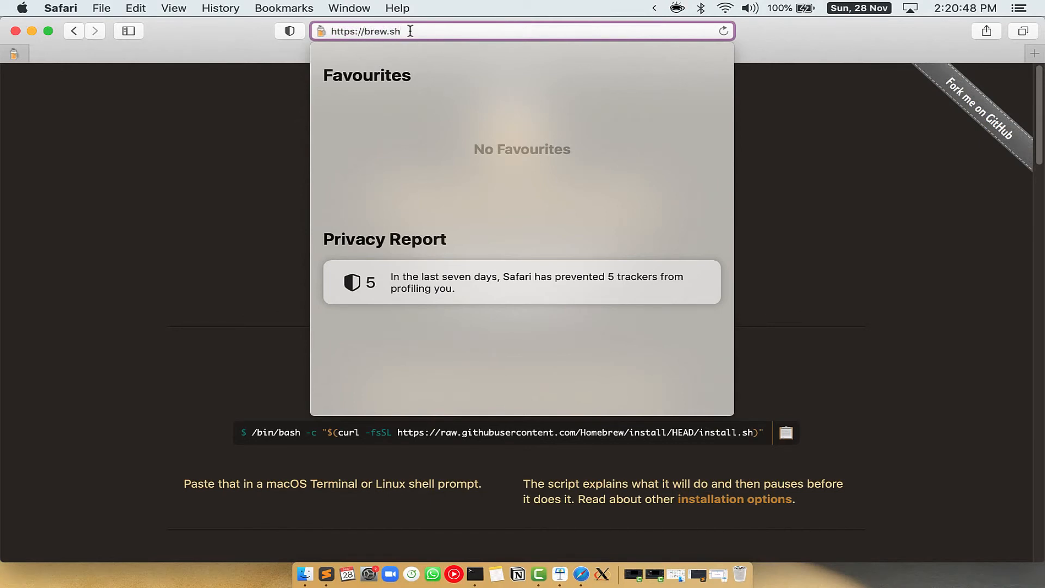
{"action": "key", "text": "Return"}
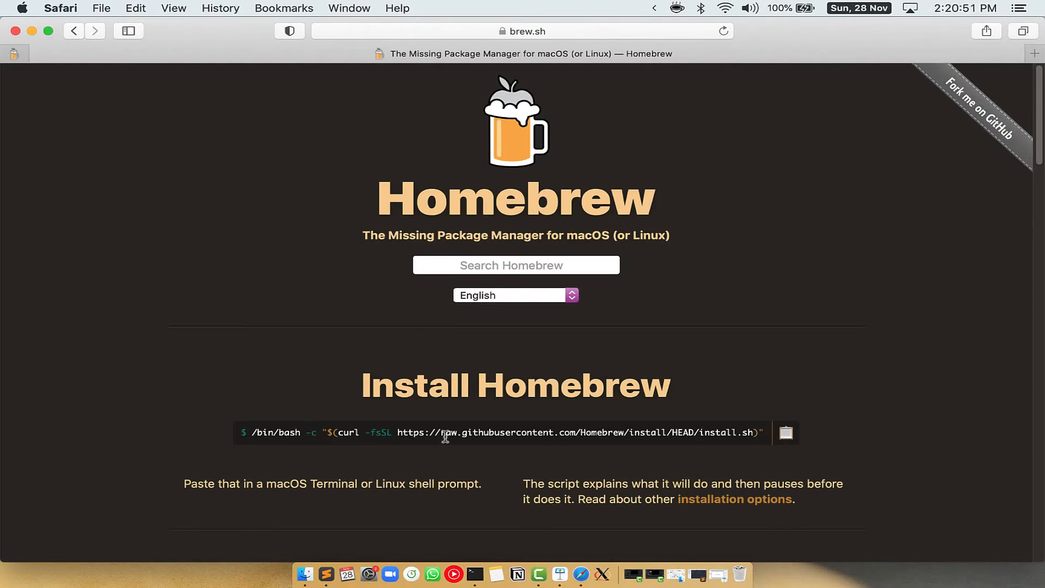
{"action": "double_click", "coordinate": [410, 386]}
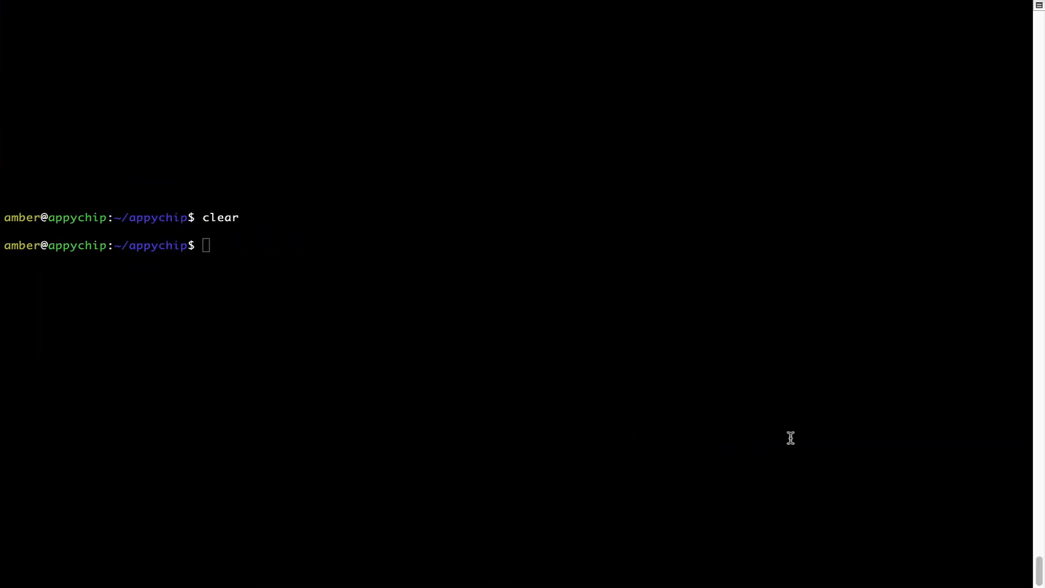
Paste and run the Homebrew install script at the Terminal prompt
{"action": "right_click", "coordinate": [324, 233]}
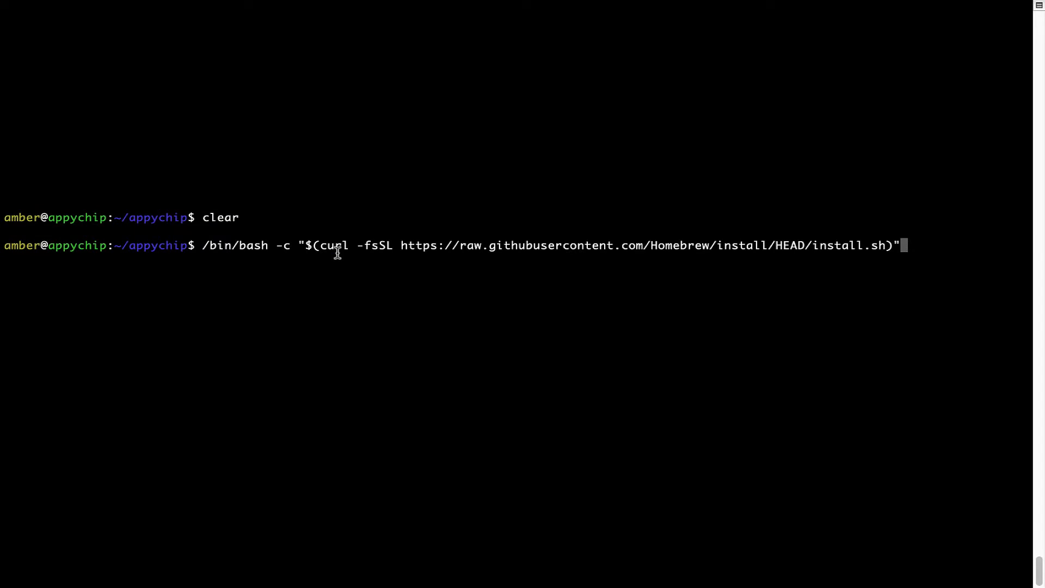
{"action": "key", "text": "Return"}
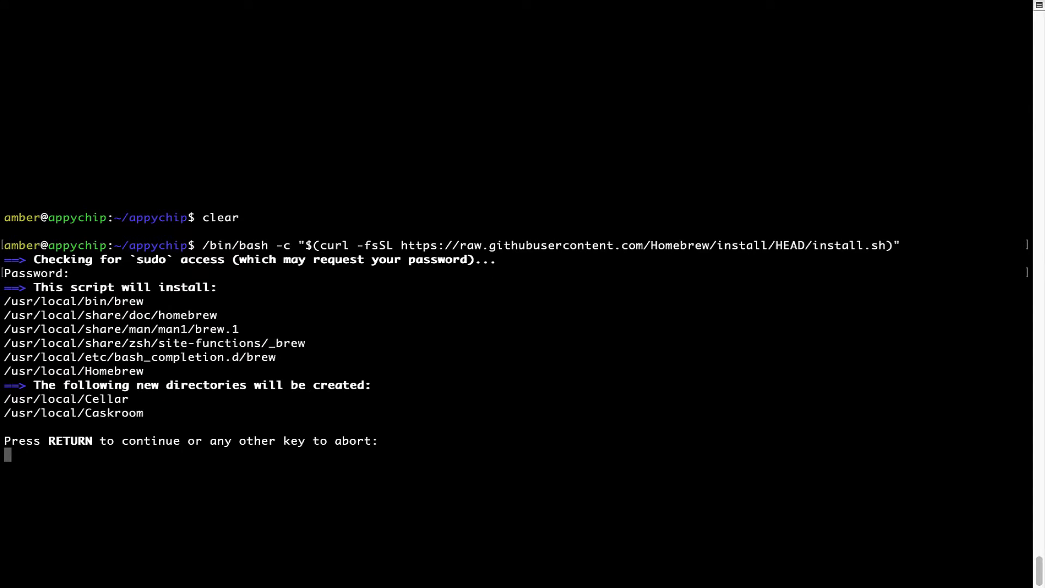
{"action": "mouse_move", "coordinate": [24, 458]}
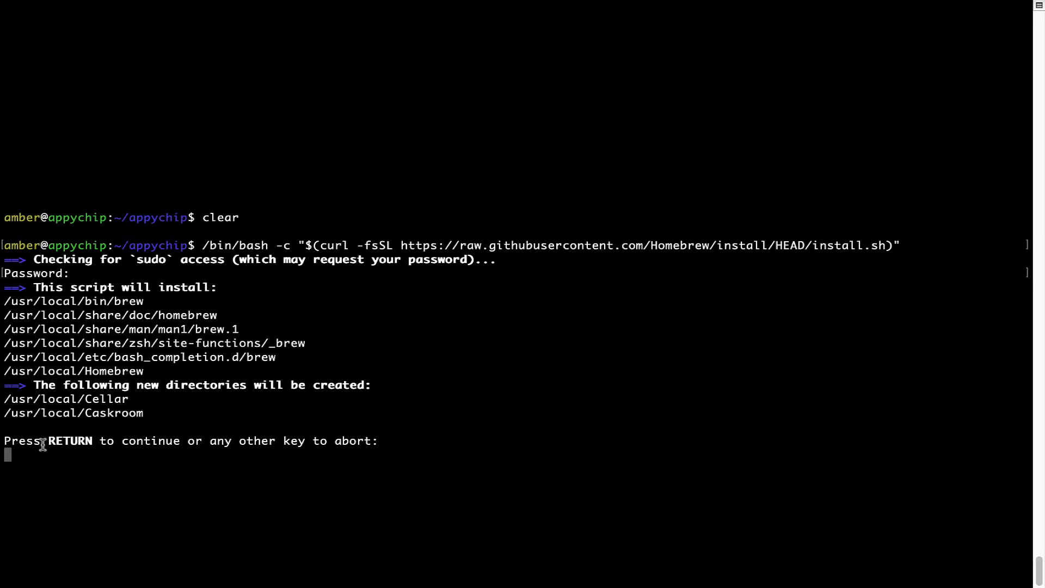
{"action": "mouse_move", "coordinate": [207, 449]}
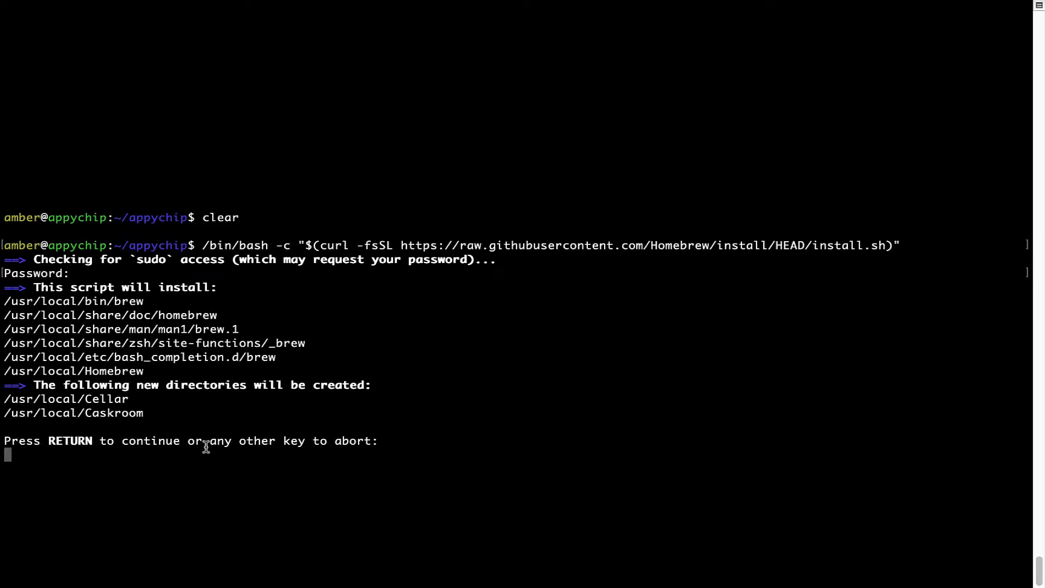
Confirm with Return so the Homebrew installer runs to a successful finish
{"action": "key", "text": "Return"}
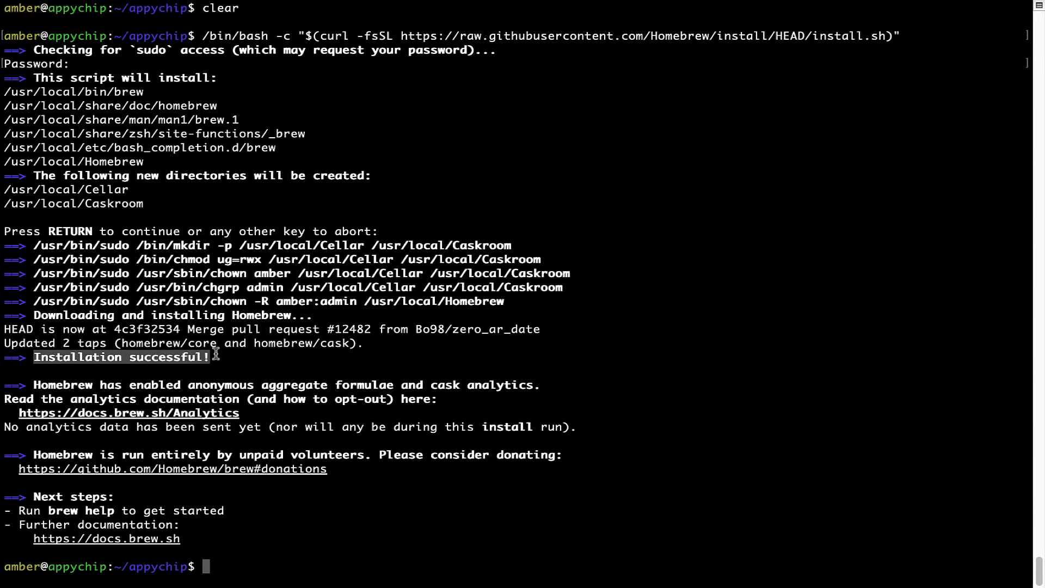
{"action": "mouse_move", "coordinate": [34, 358]}
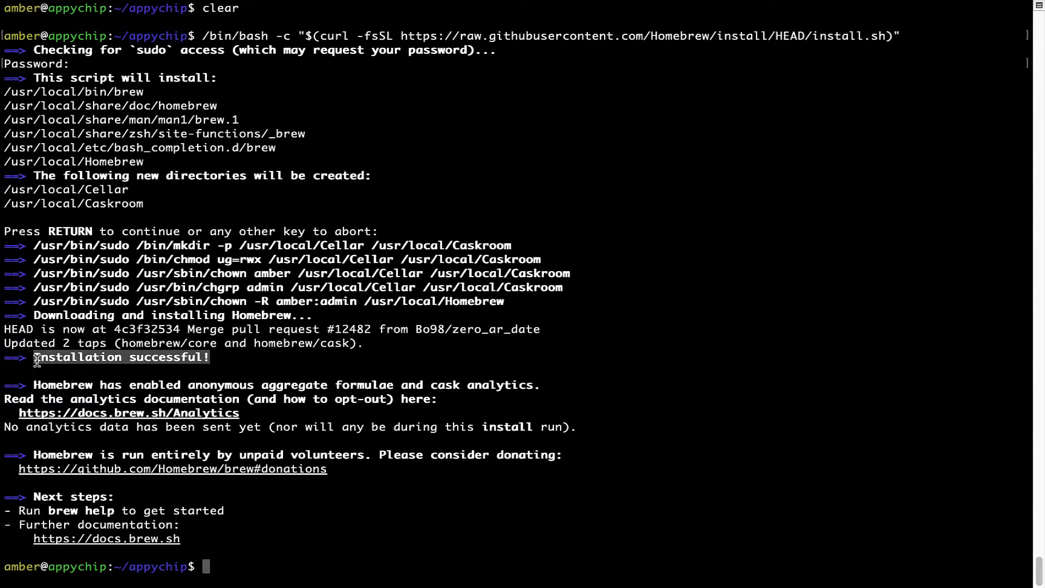
{"action": "mouse_move", "coordinate": [239, 406]}
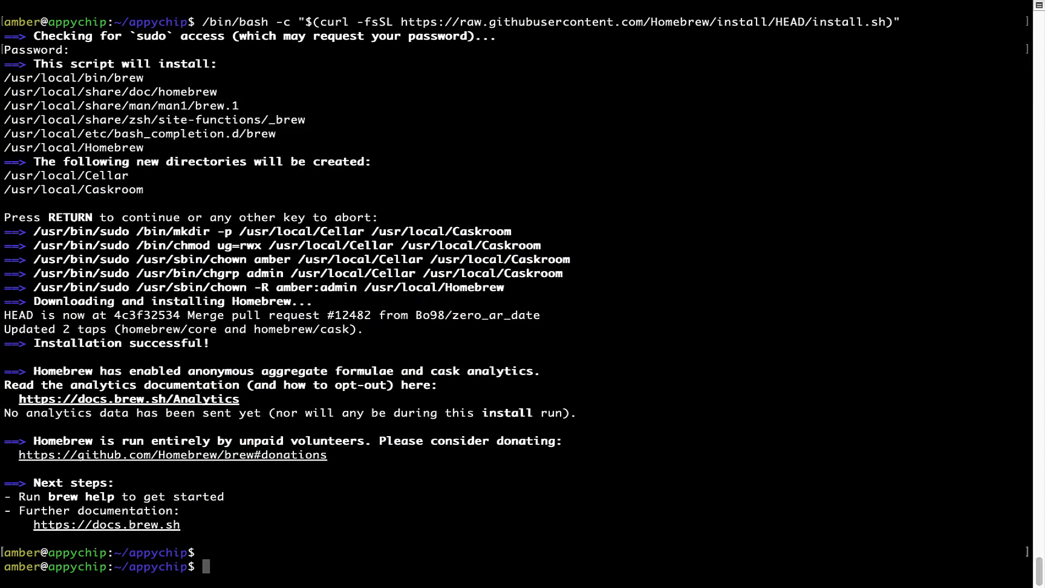
Run 'brew analytics off', then 'brew update', which reports already up to date
{"action": "type", "text": "brew analytics off"}
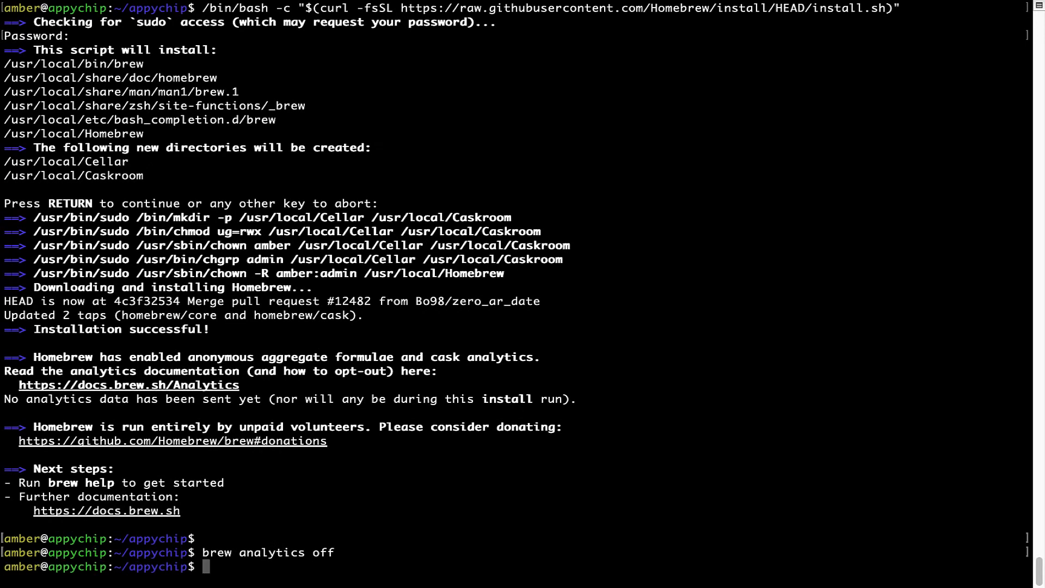
{"action": "mouse_move", "coordinate": [224, 553]}
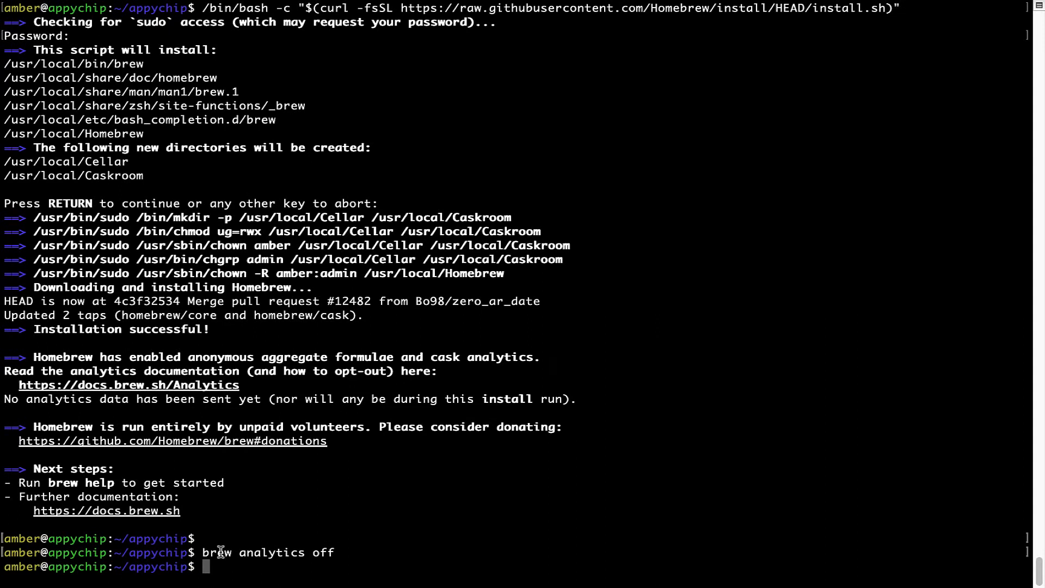
{"action": "mouse_move", "coordinate": [327, 511]}
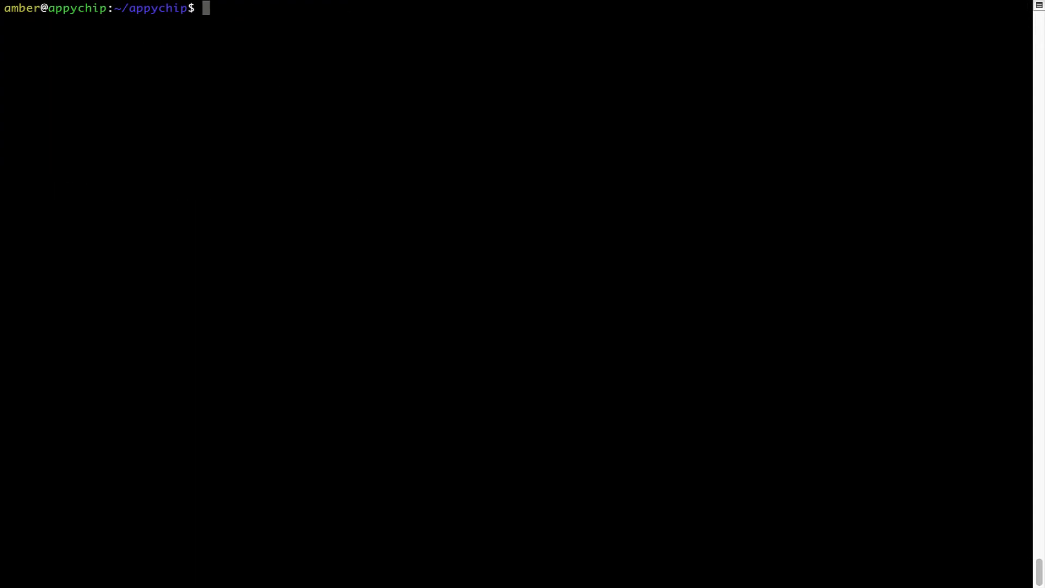
{"action": "type", "text": "brew update"}
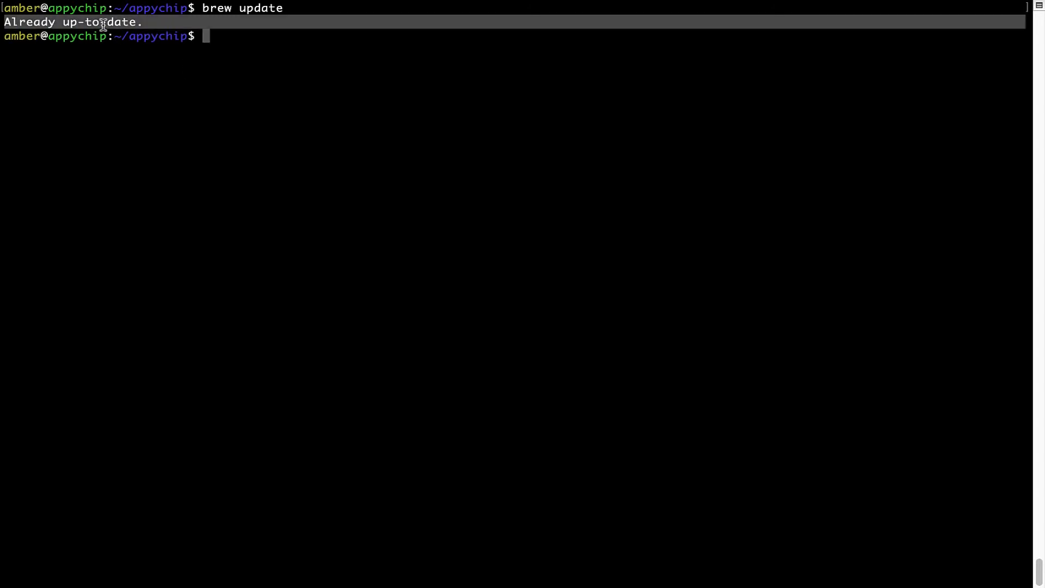
{"action": "mouse_move", "coordinate": [239, 139]}
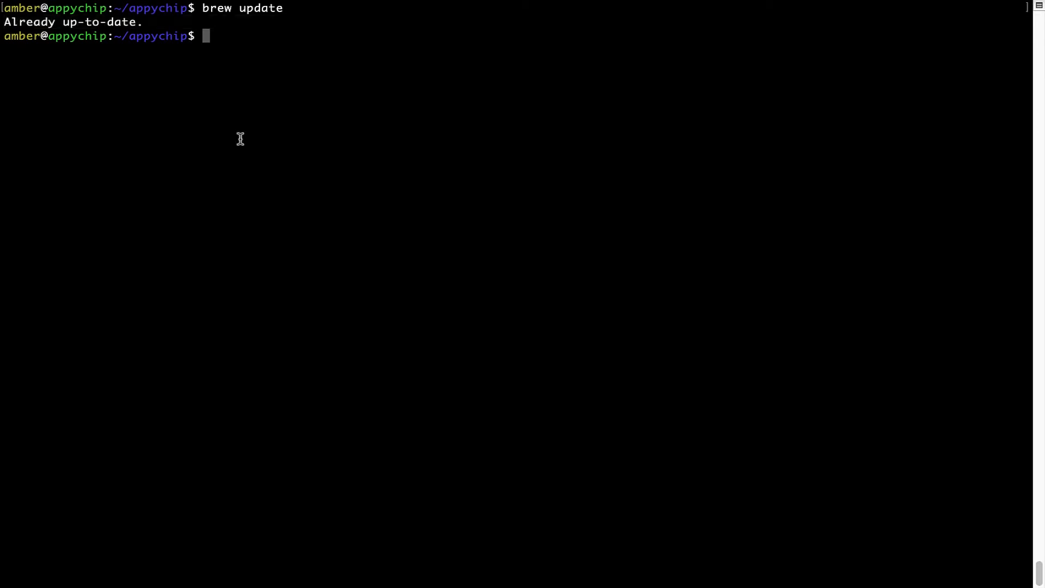
{"action": "mouse_move", "coordinate": [281, 106]}
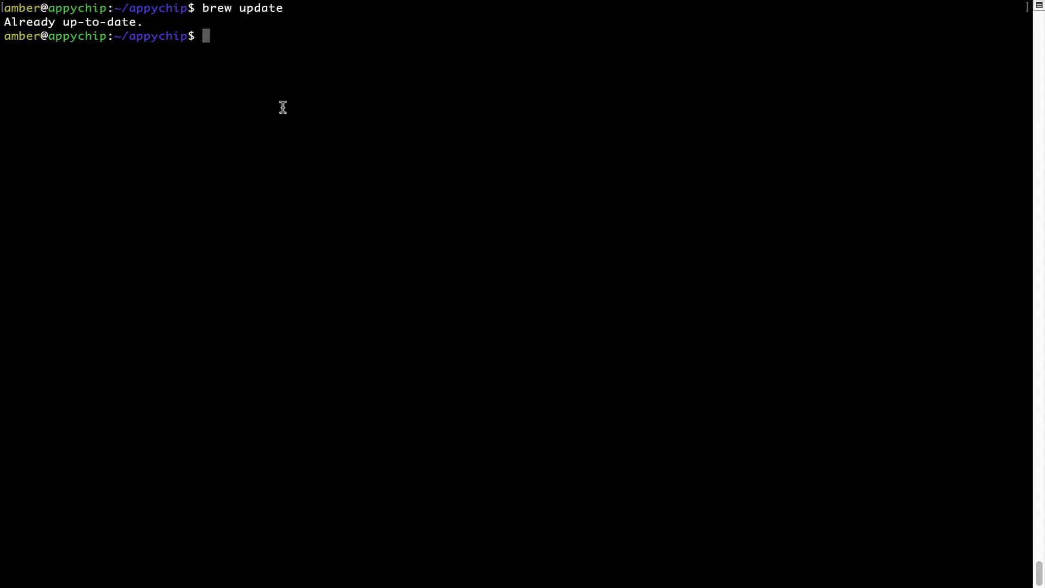
{"action": "type", "text": "brew install auto"}
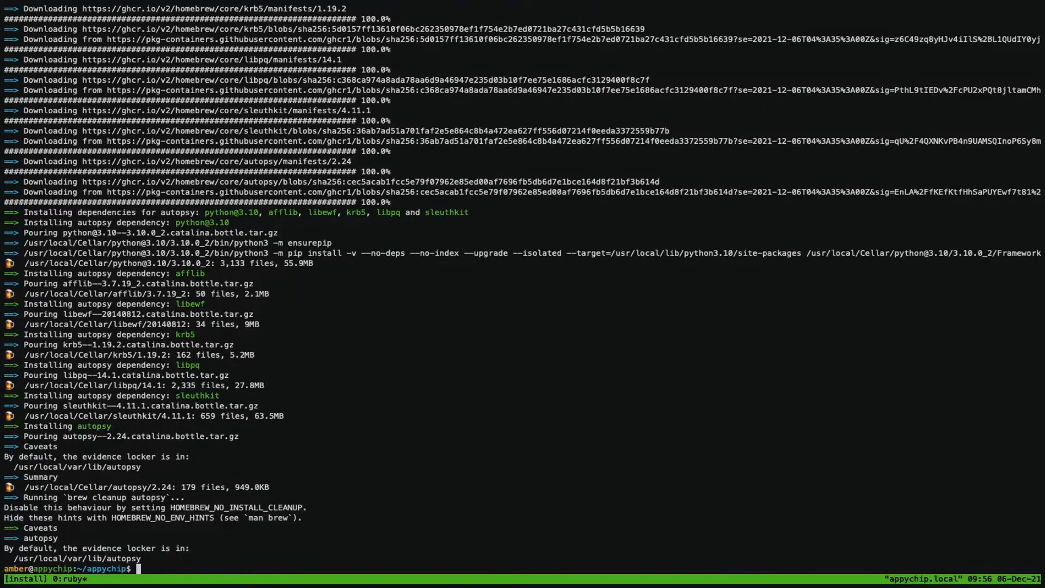
Clear the install output and begin typing 'brew reinstall' at the prompt
{"action": "type", "text": "brew reinstall"}
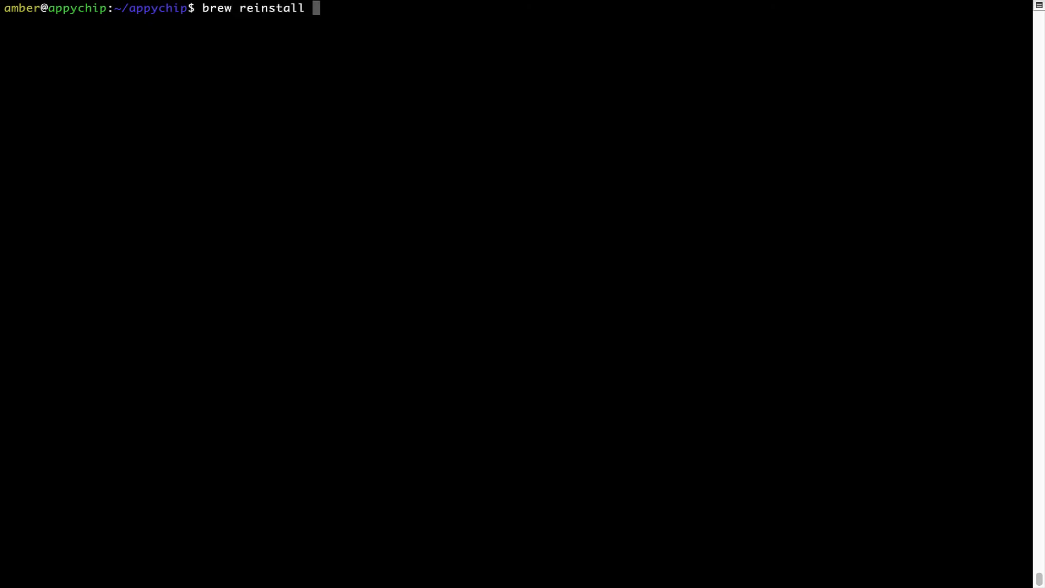
Run 'brew reinstall hello' (version 2.10), then clear the output
{"action": "type", "text": "he"}
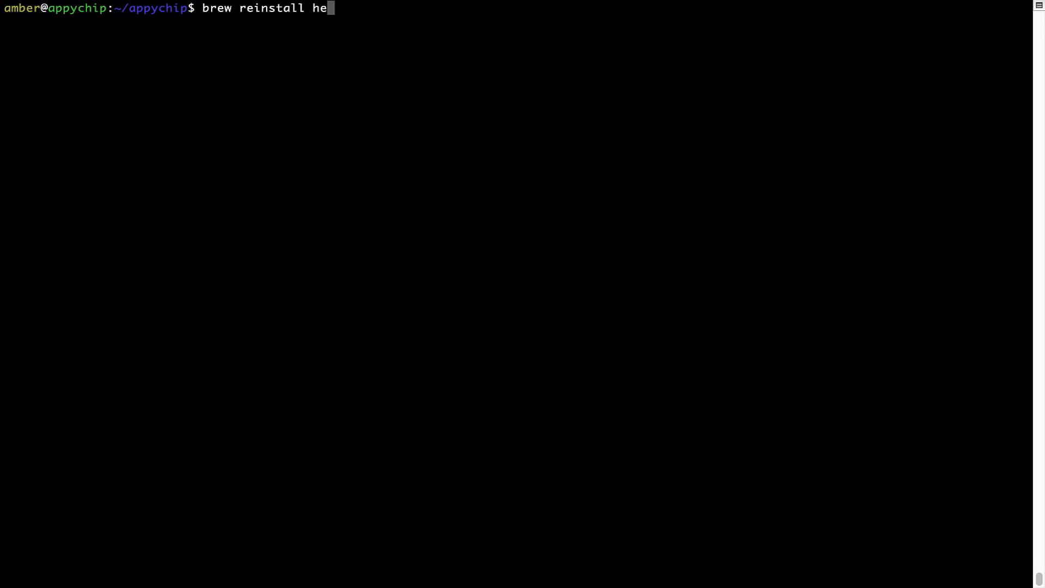
{"action": "type", "text": "llo"}
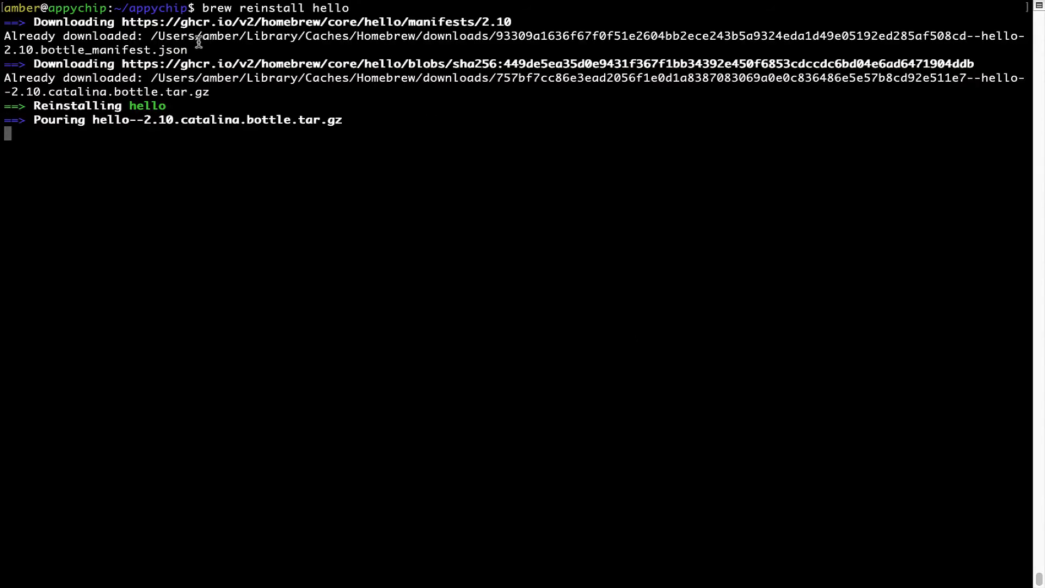
{"action": "mouse_move", "coordinate": [33, 106]}
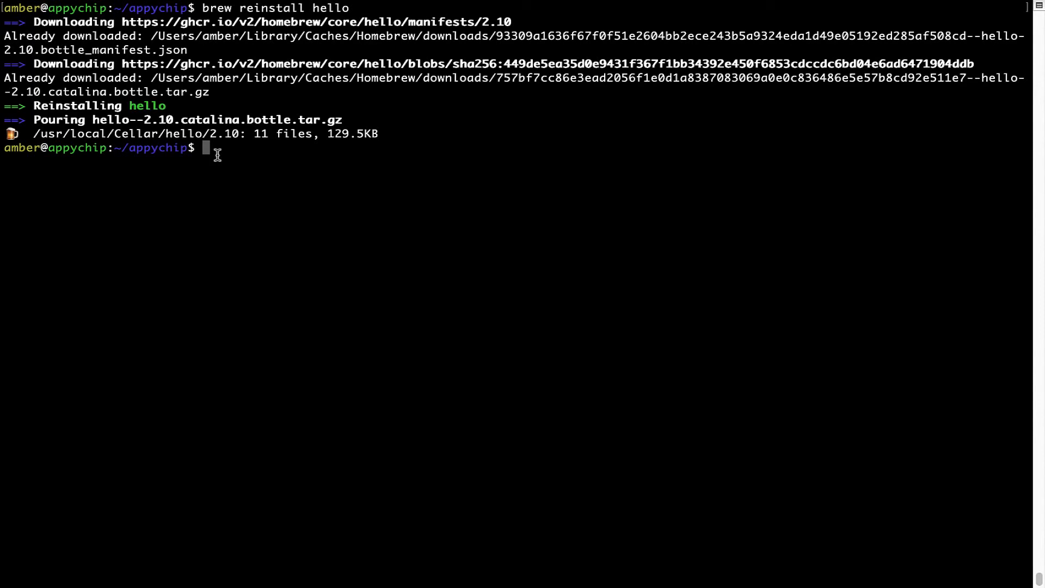
{"action": "type", "text": "clea"}
{"action": "type", "text": "brew"}
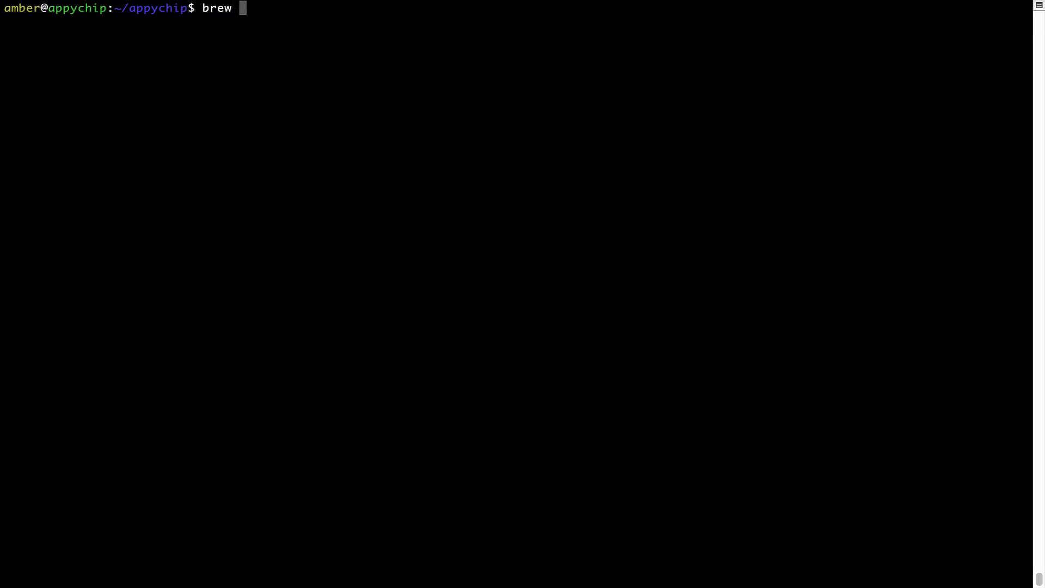
Run 'brew uninstall hello' to remove the package and clear to an empty prompt
{"action": "type", "text": "uninstall"}
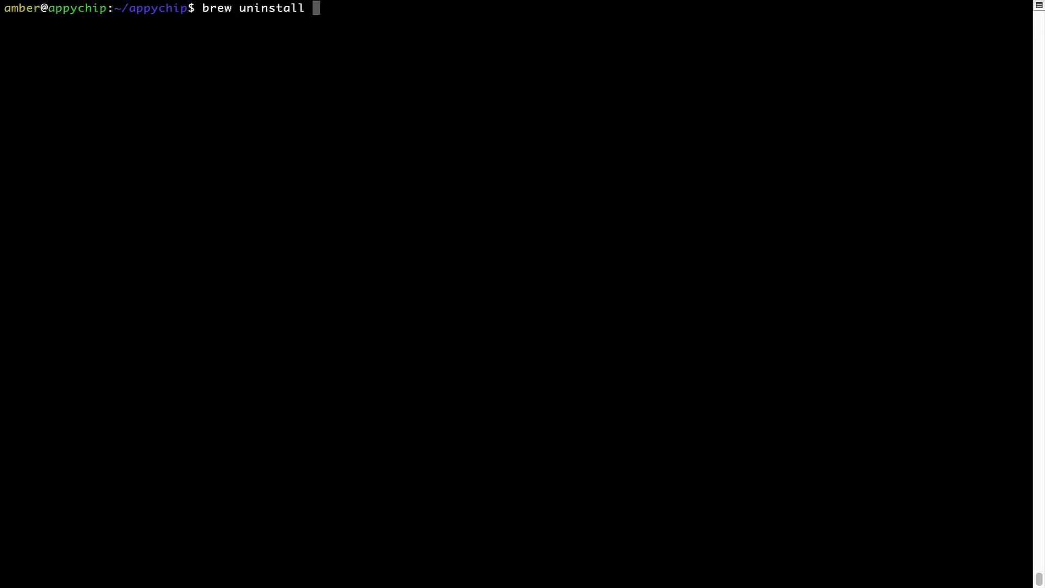
{"action": "type", "text": "hello"}
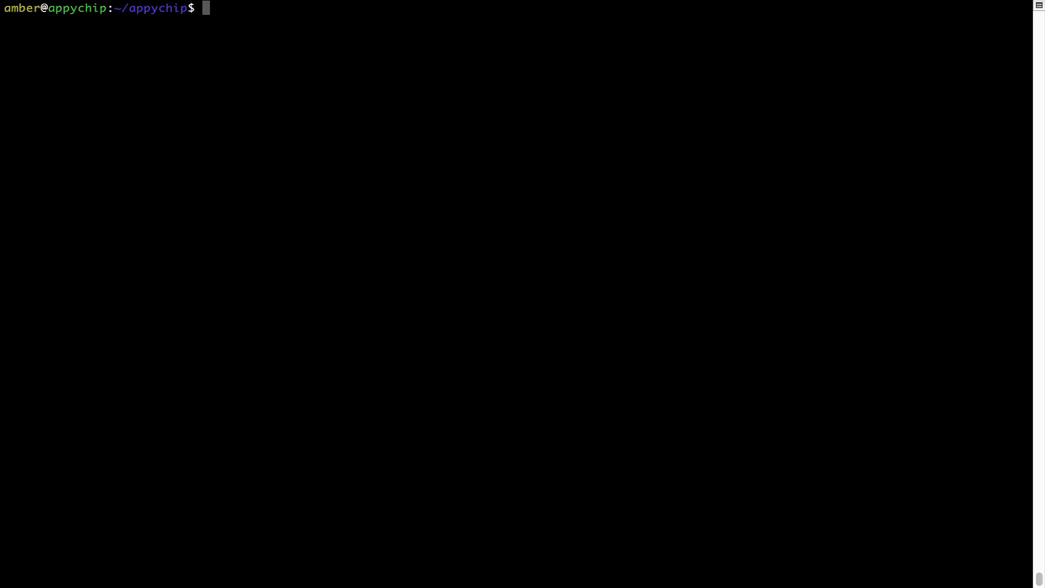
Type 'brew cleanup' at the prompt, ready to tidy old package files
{"action": "type", "text": "brew"}
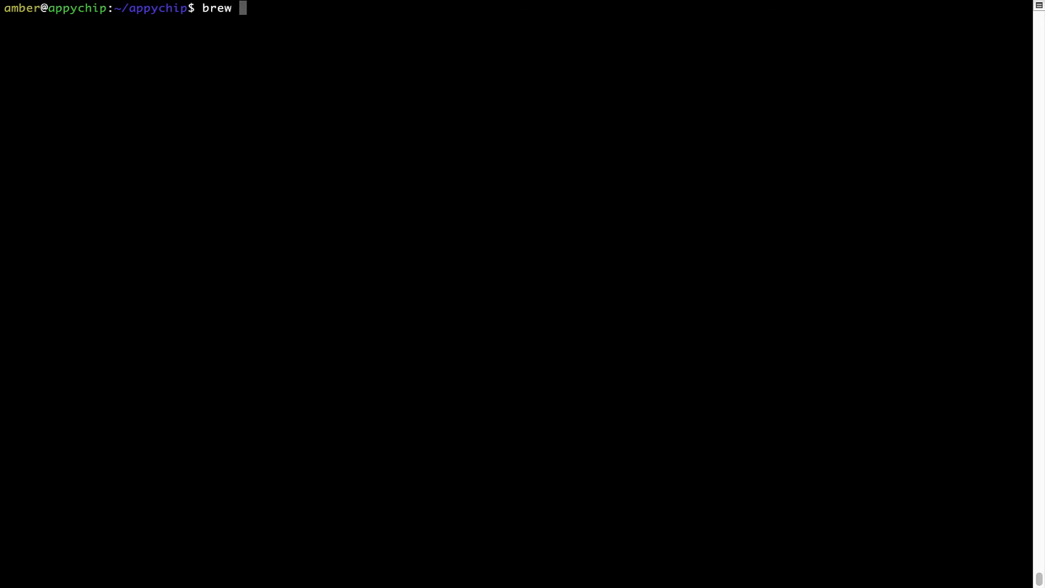
{"action": "type", "text": "cleanup"}
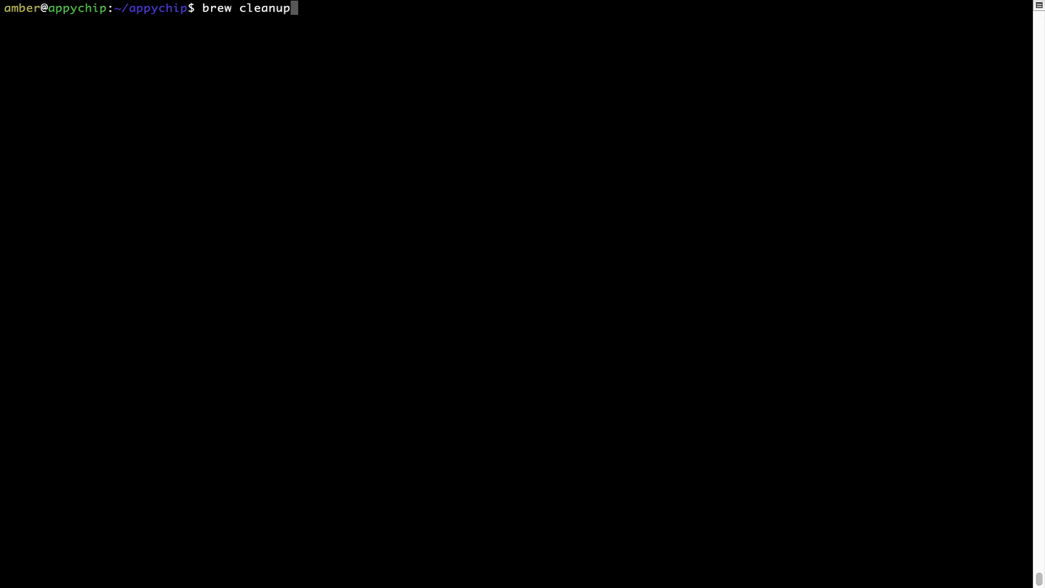